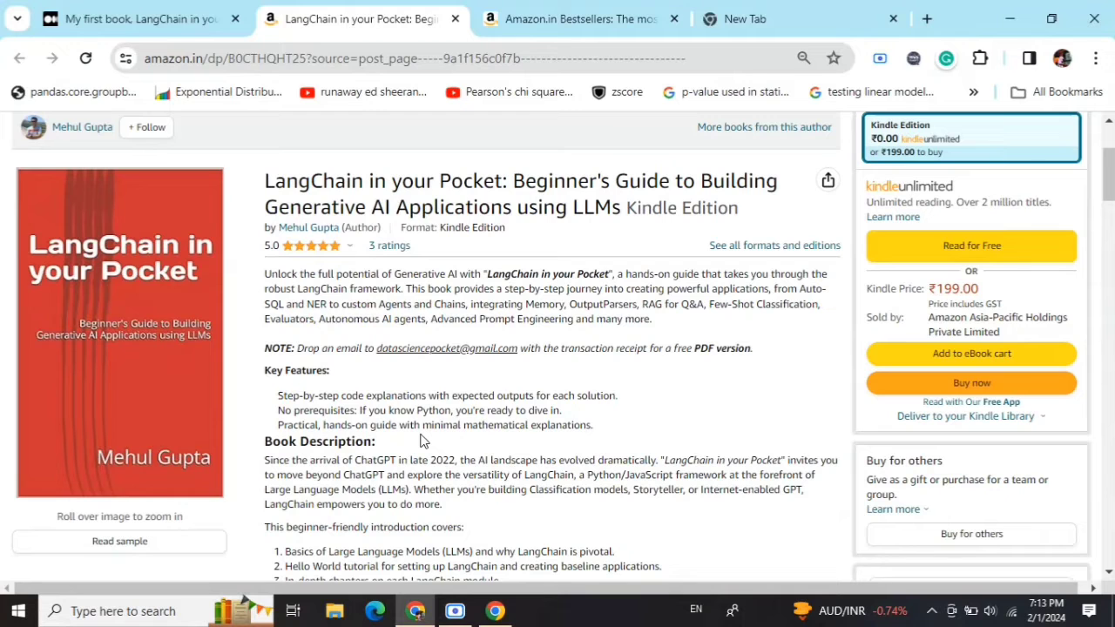
Switch to the Amazon.in Bestsellers tab showing Introductory & Beginning Programming books.
{"action": "left_click", "coordinate": [578, 17]}
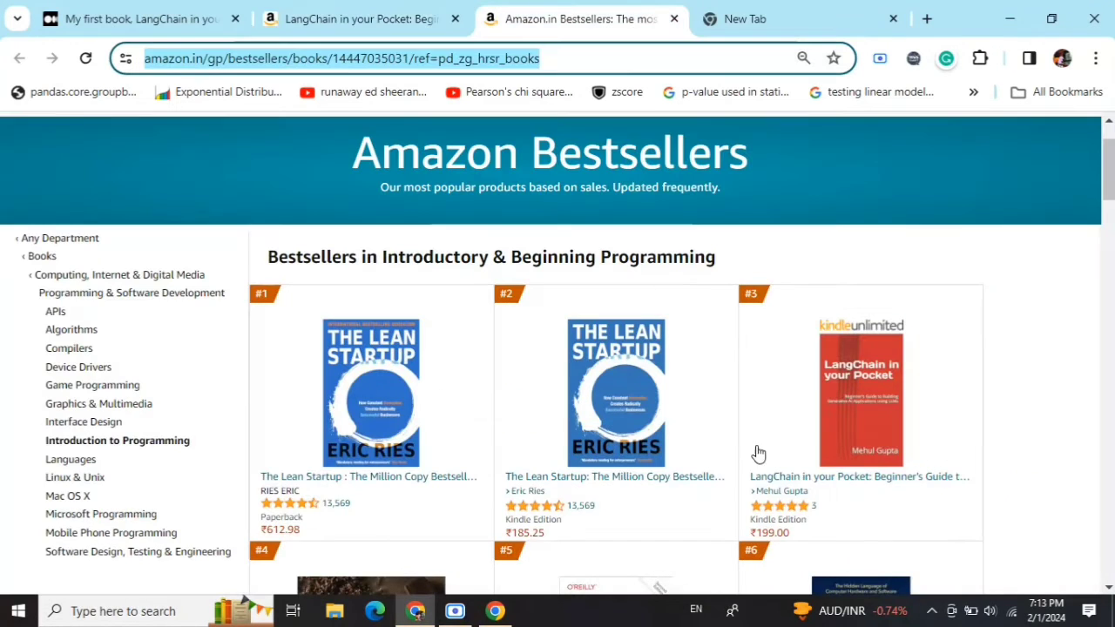
{"action": "mouse_move", "coordinate": [932, 289]}
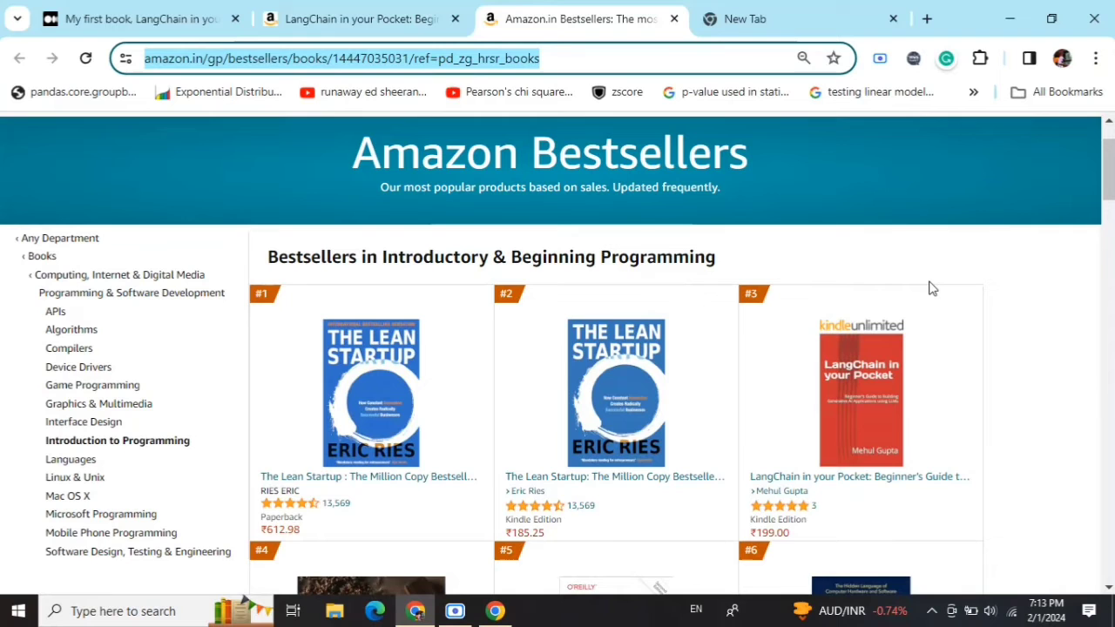
{"action": "mouse_move", "coordinate": [833, 237]}
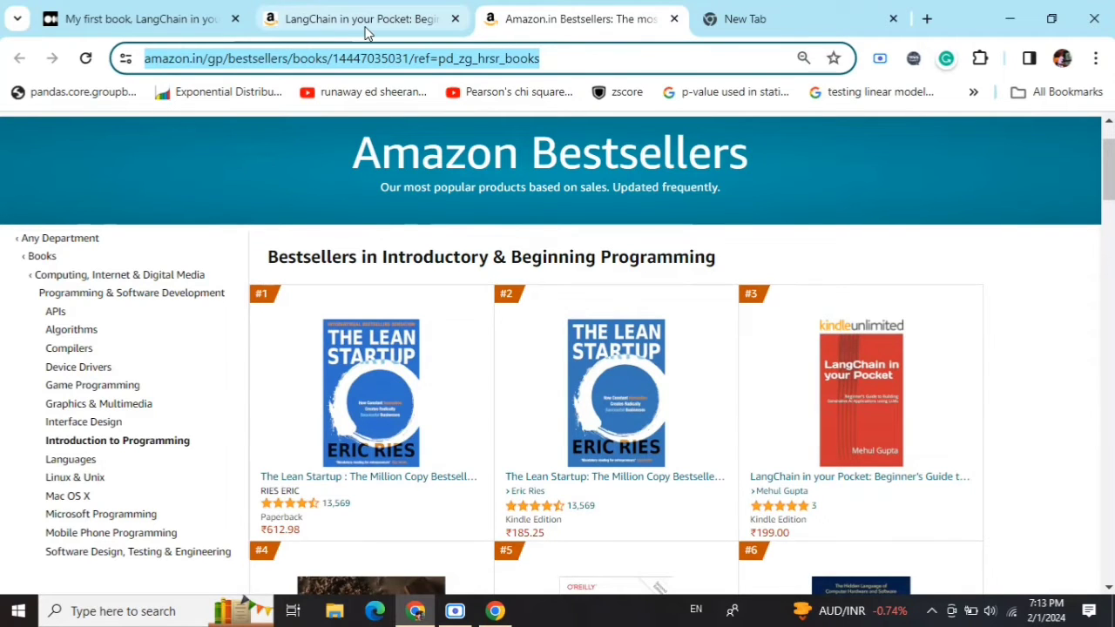
{"action": "mouse_move", "coordinate": [366, 31]}
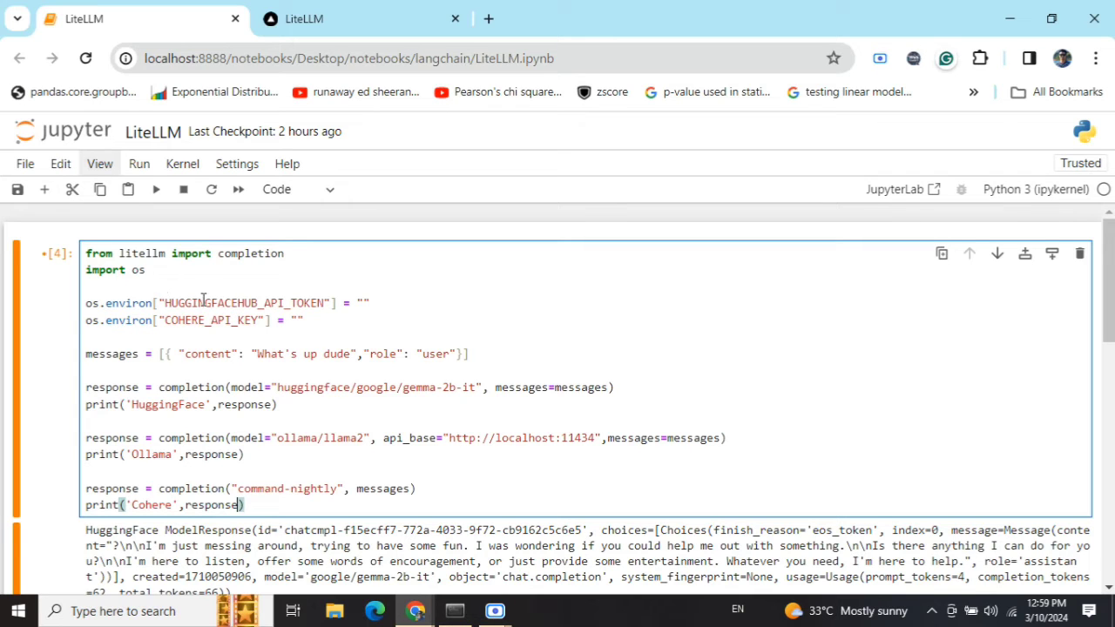
{"action": "mouse_move", "coordinate": [225, 327]}
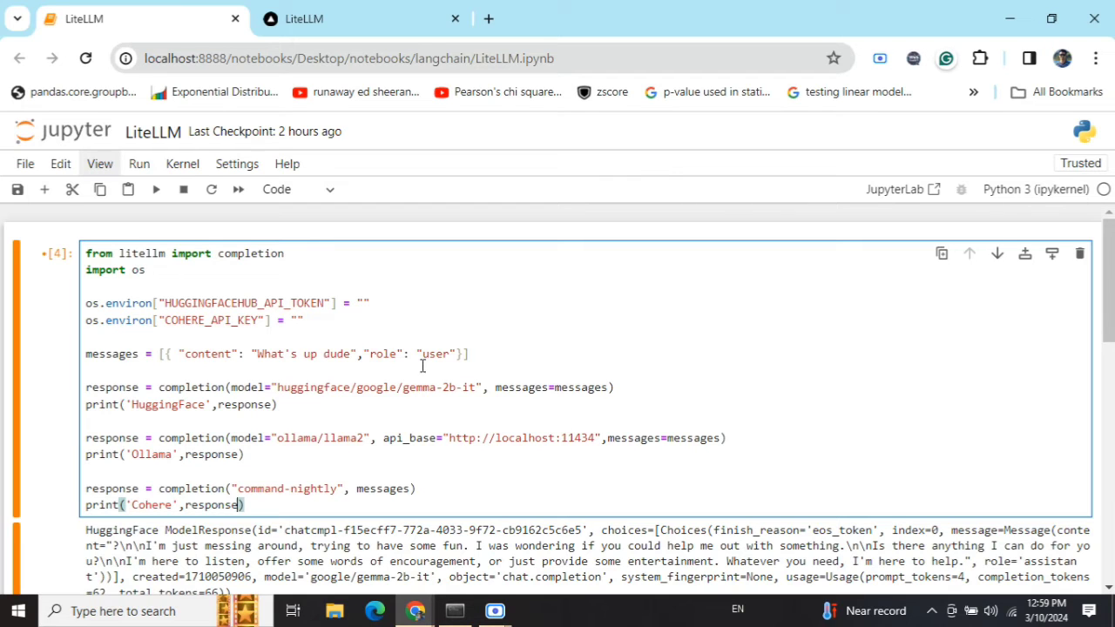
{"action": "mouse_move", "coordinate": [377, 380]}
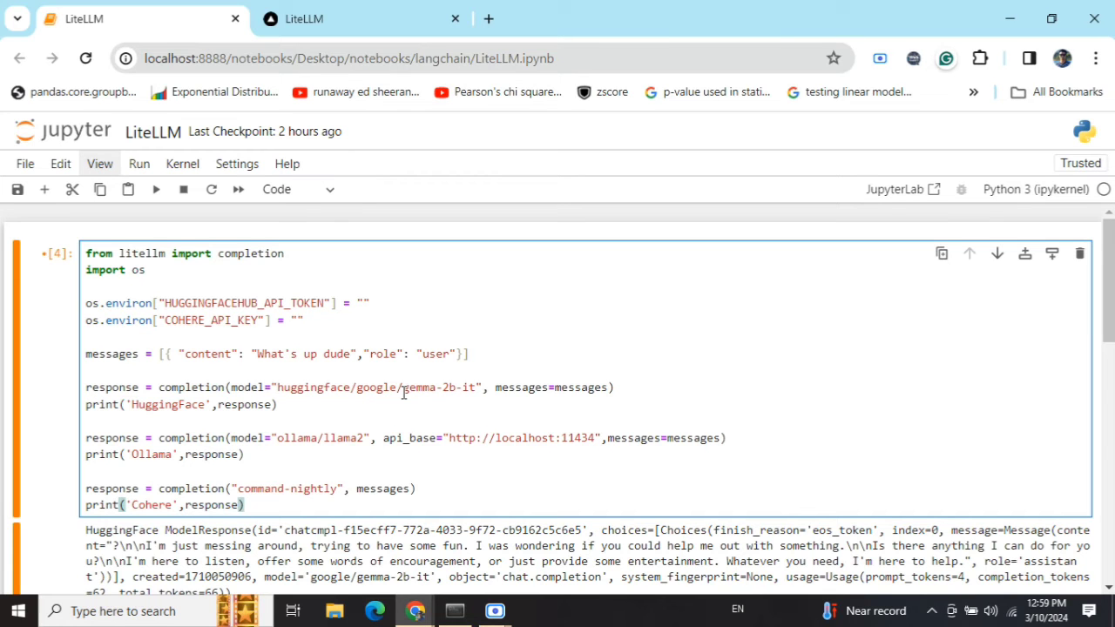
{"action": "scroll", "scroll_direction": "down", "scroll_amount": 3}
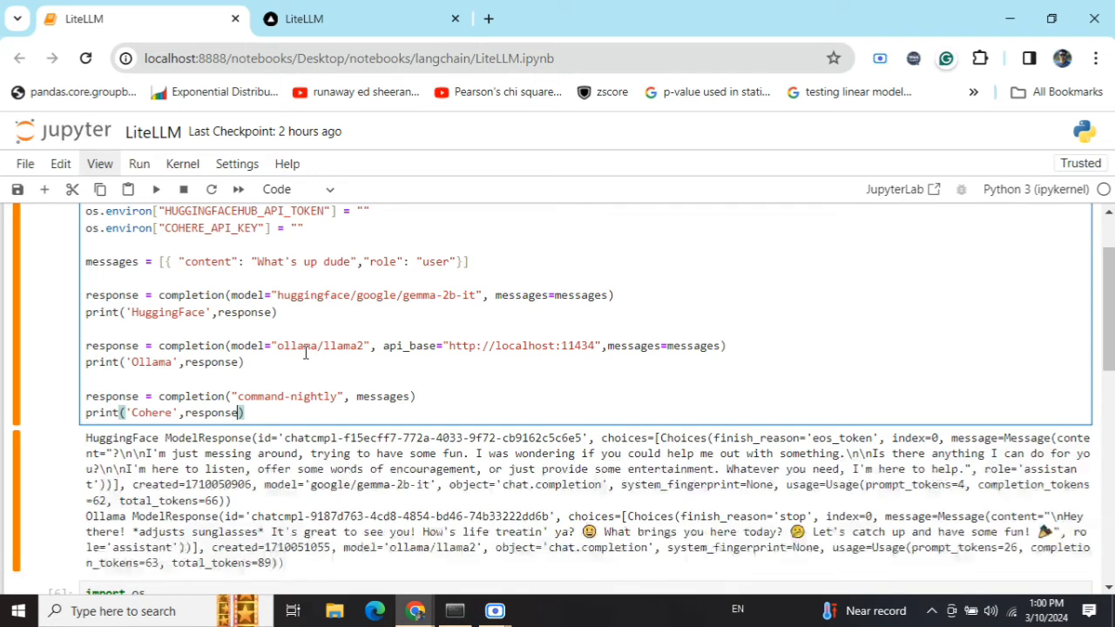
{"action": "mouse_move", "coordinate": [467, 352]}
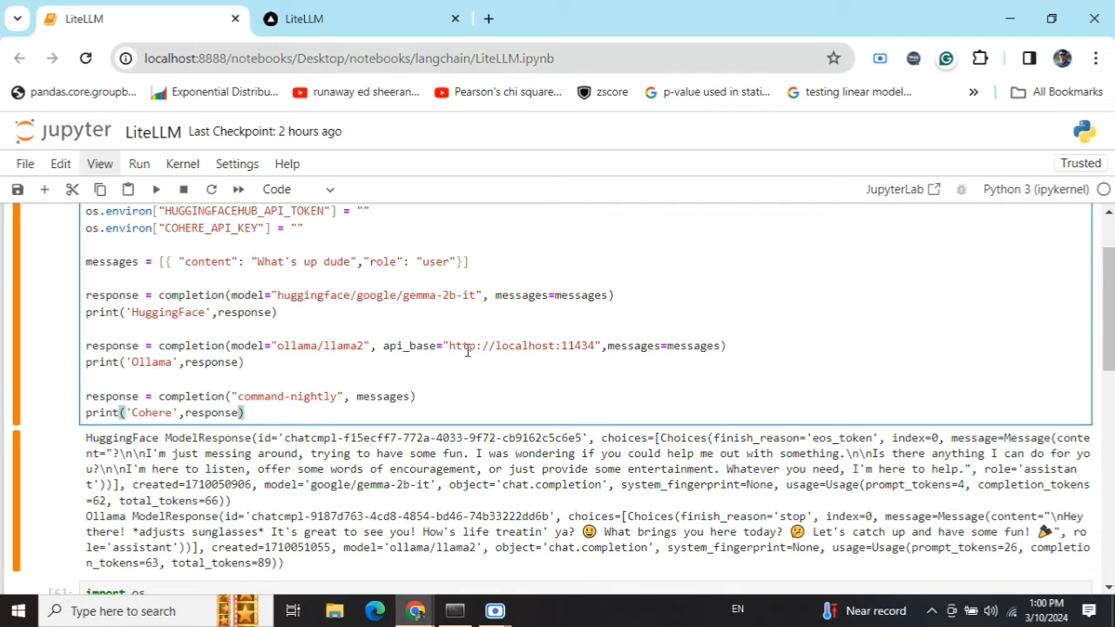
{"action": "mouse_move", "coordinate": [513, 345]}
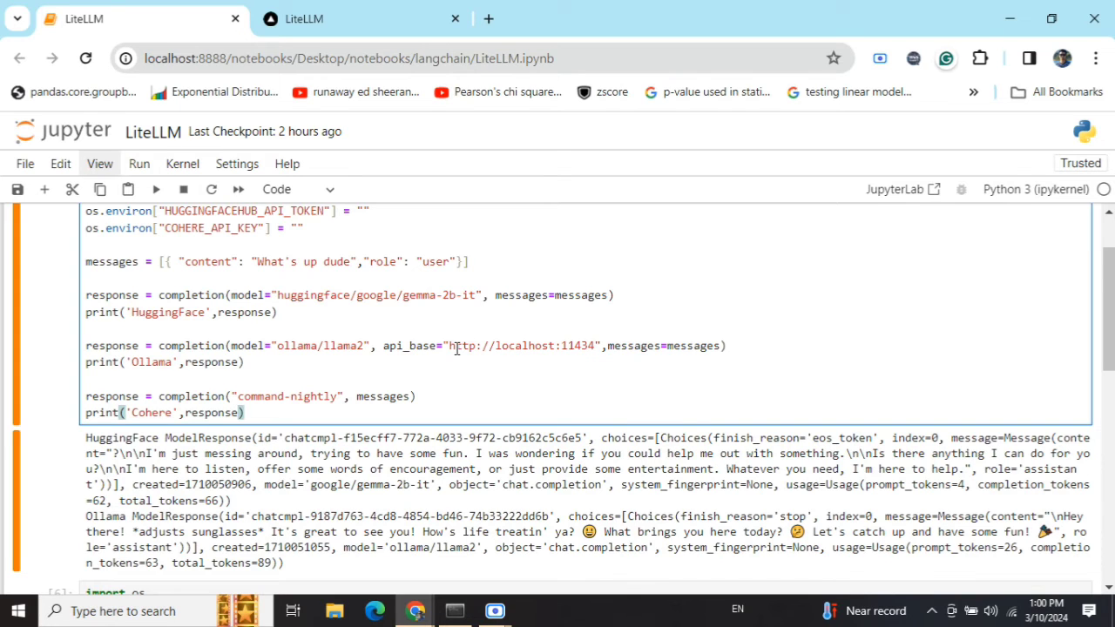
{"action": "mouse_move", "coordinate": [243, 411]}
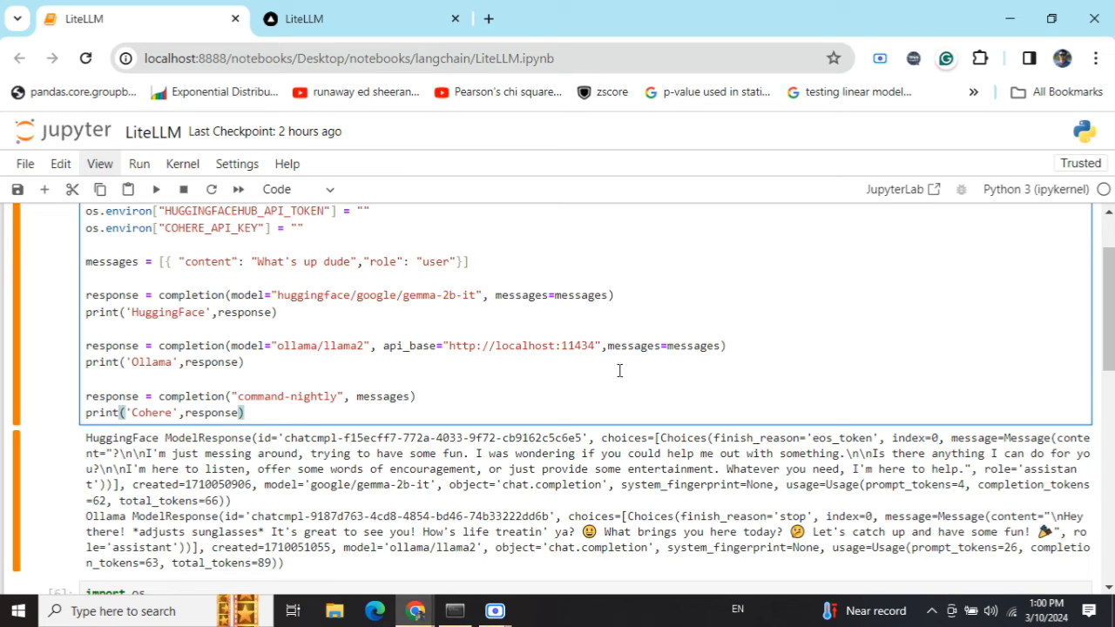
{"action": "mouse_move", "coordinate": [342, 295]}
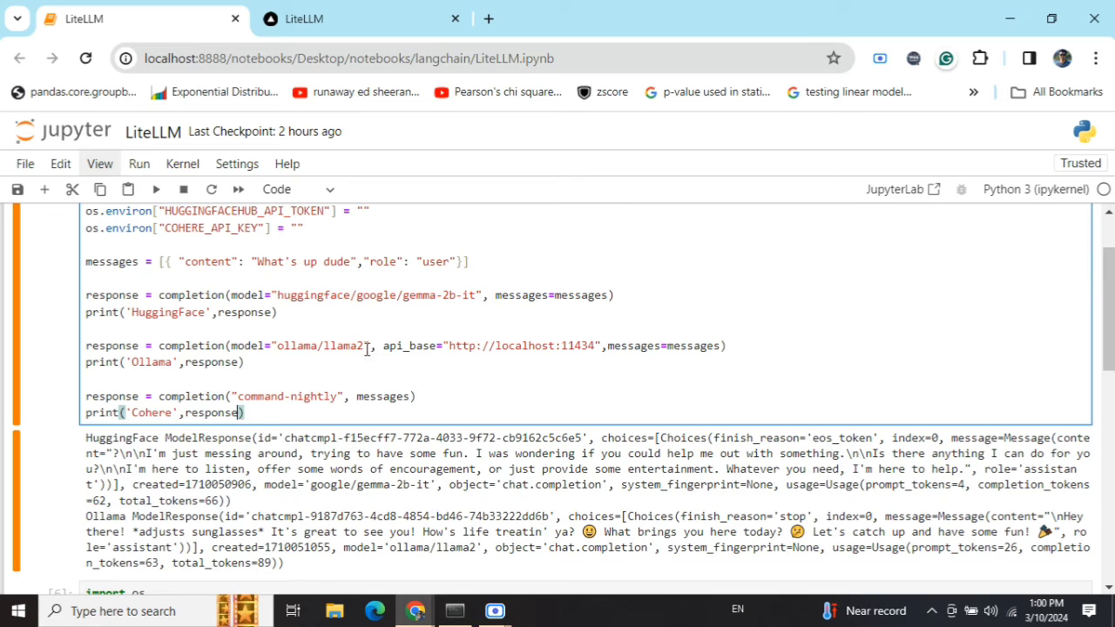
{"action": "left_click", "coordinate": [253, 411]}
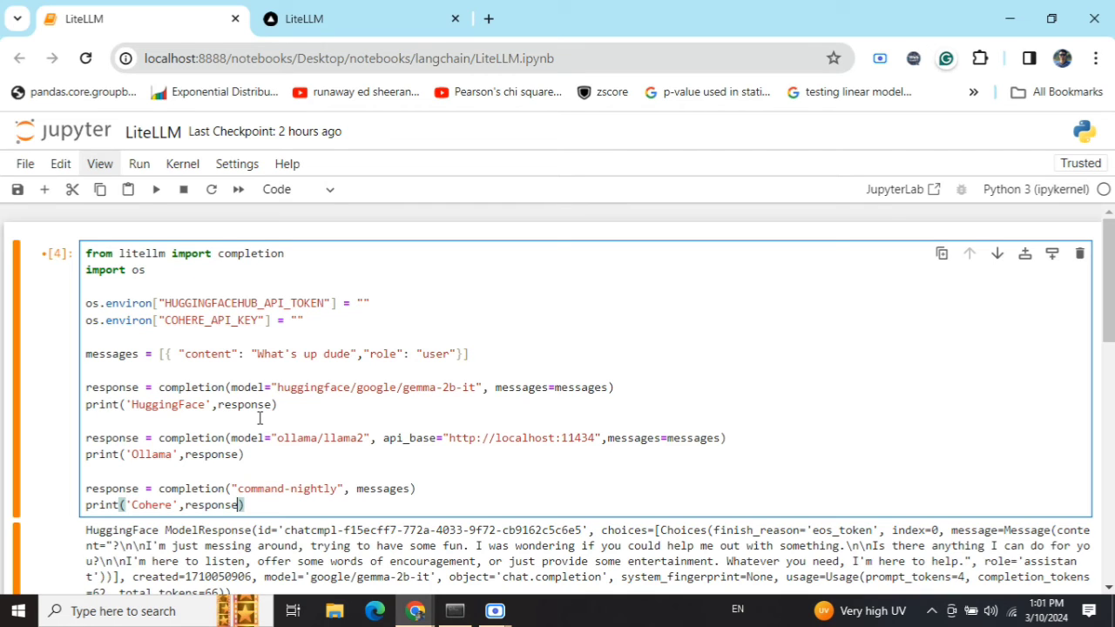
{"action": "mouse_move", "coordinate": [328, 404]}
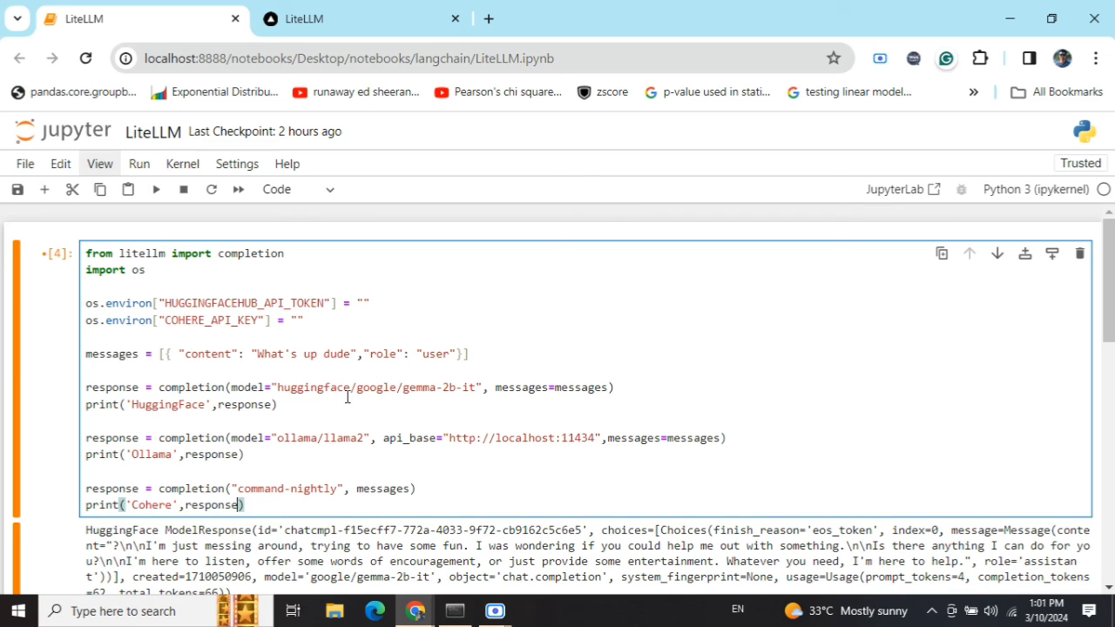
{"action": "mouse_move", "coordinate": [355, 386]}
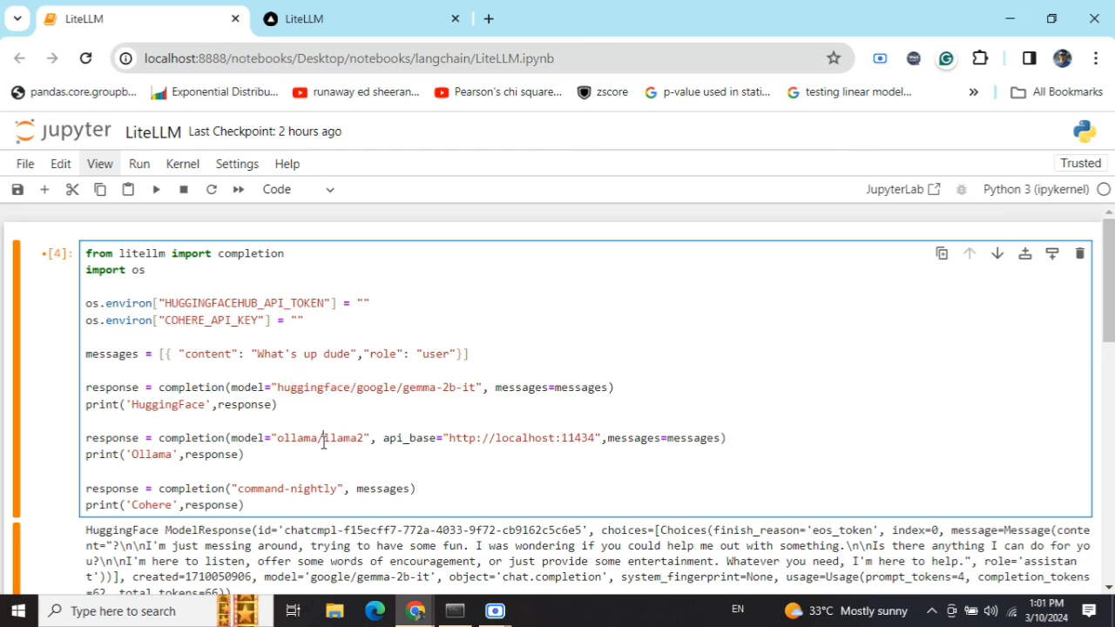
{"action": "mouse_move", "coordinate": [331, 439]}
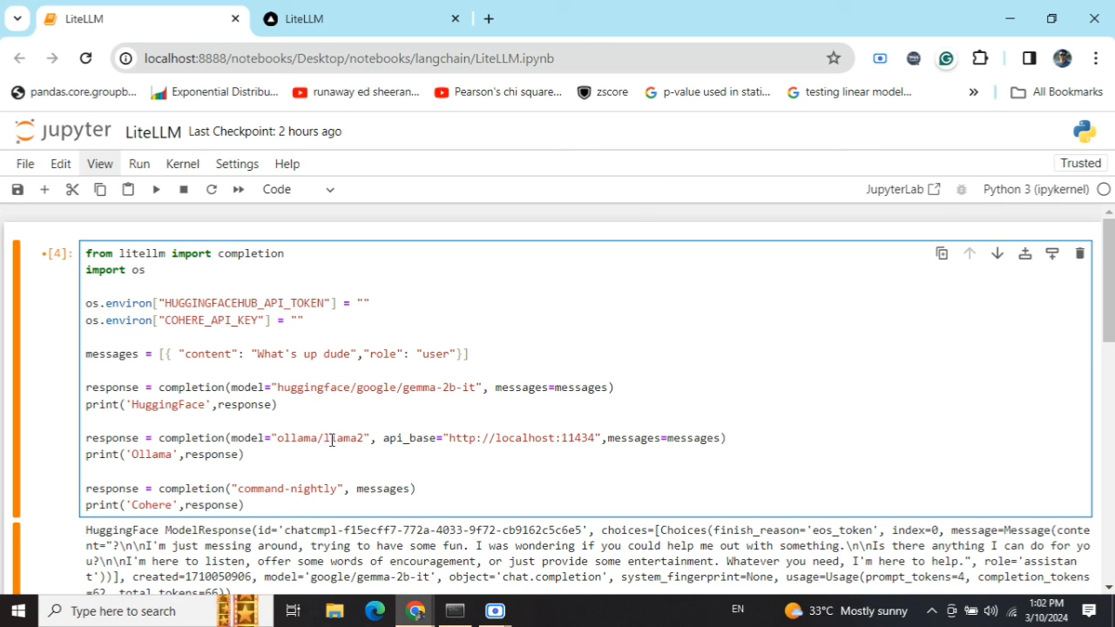
{"action": "double_click", "coordinate": [331, 438]}
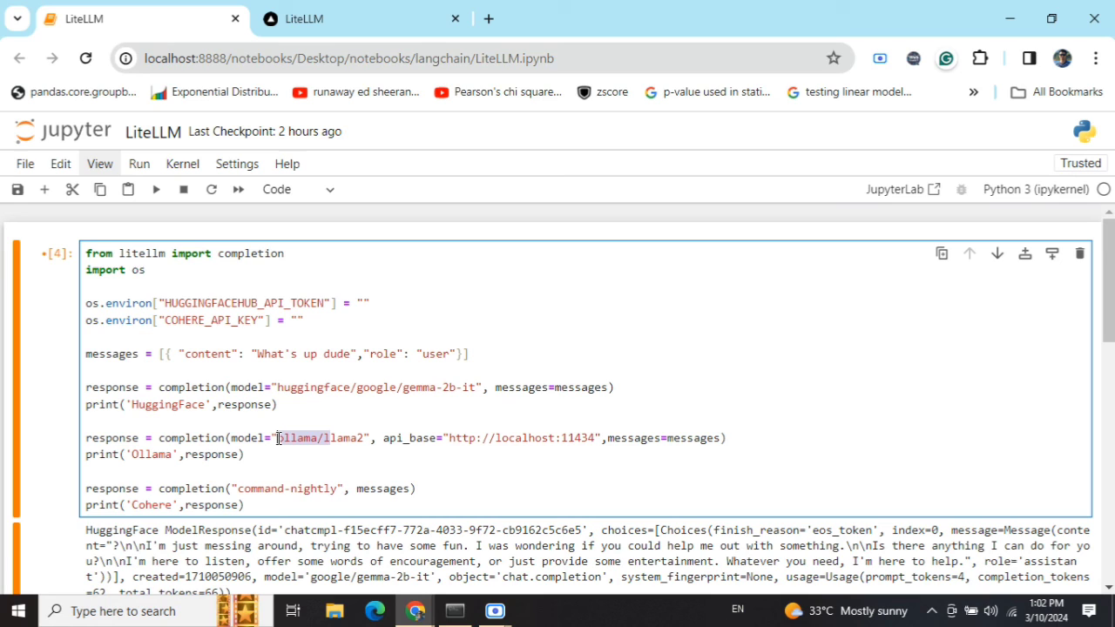
{"action": "left_click", "coordinate": [289, 438]}
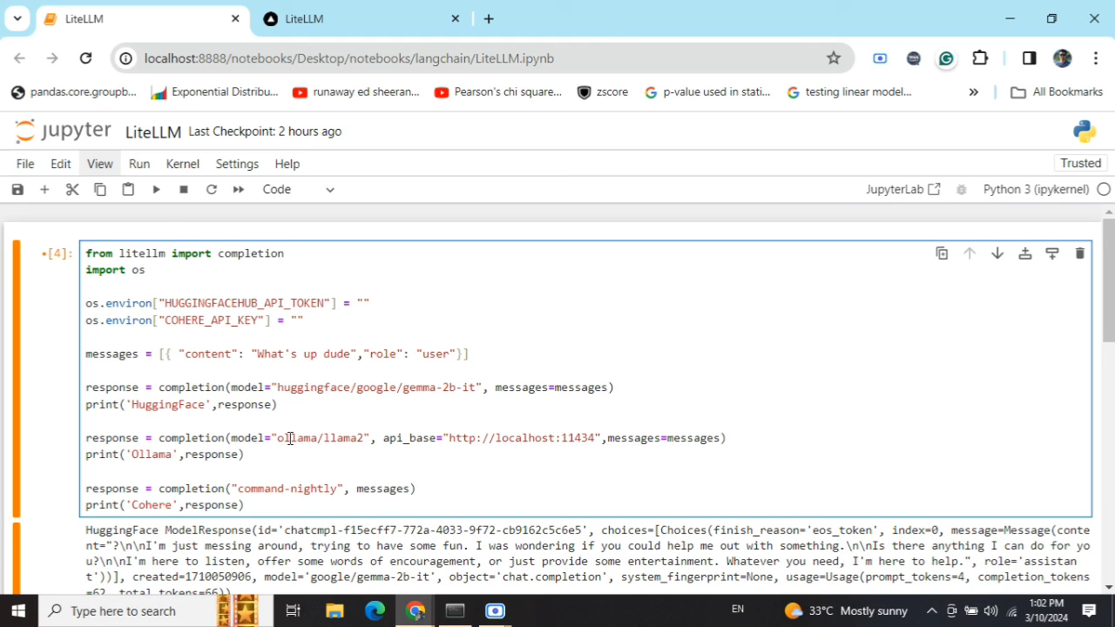
{"action": "double_click", "coordinate": [297, 439]}
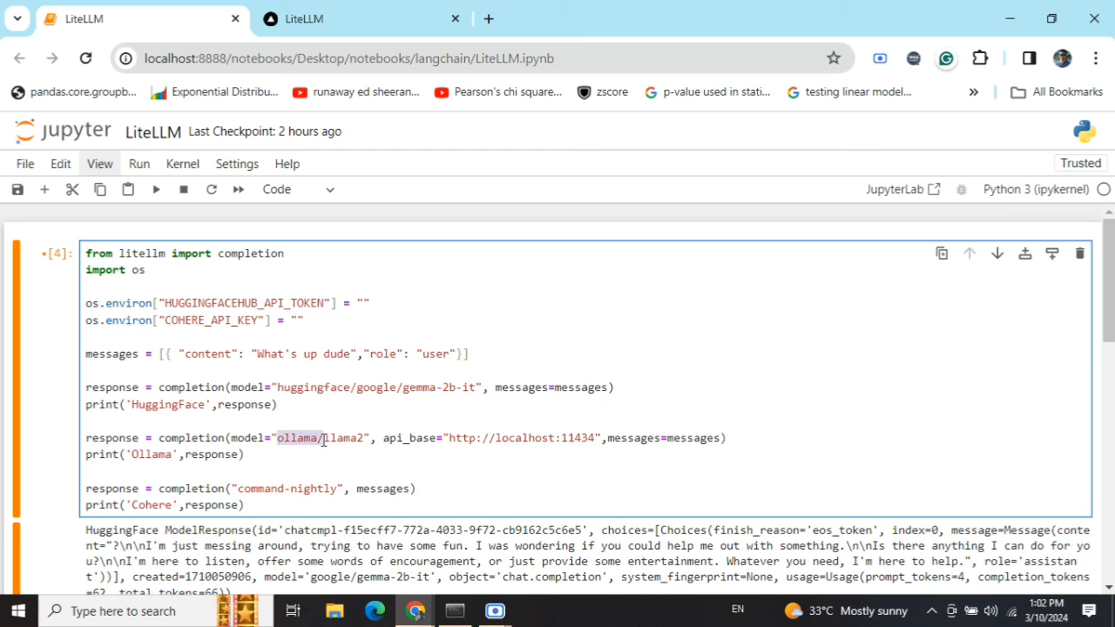
{"action": "mouse_move", "coordinate": [332, 439]}
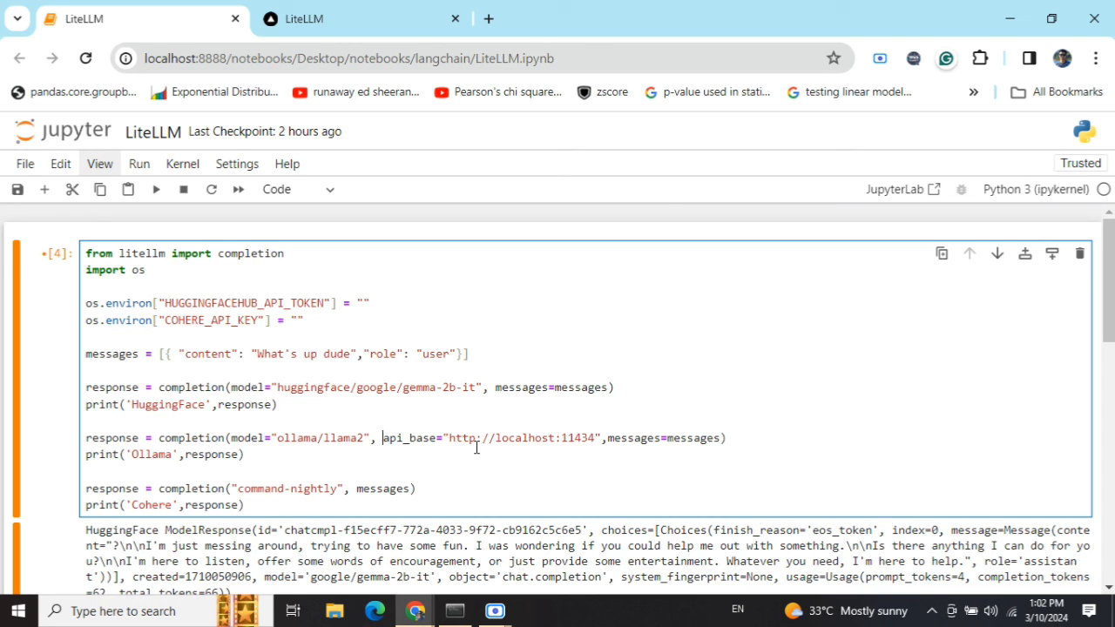
{"action": "mouse_move", "coordinate": [453, 448]}
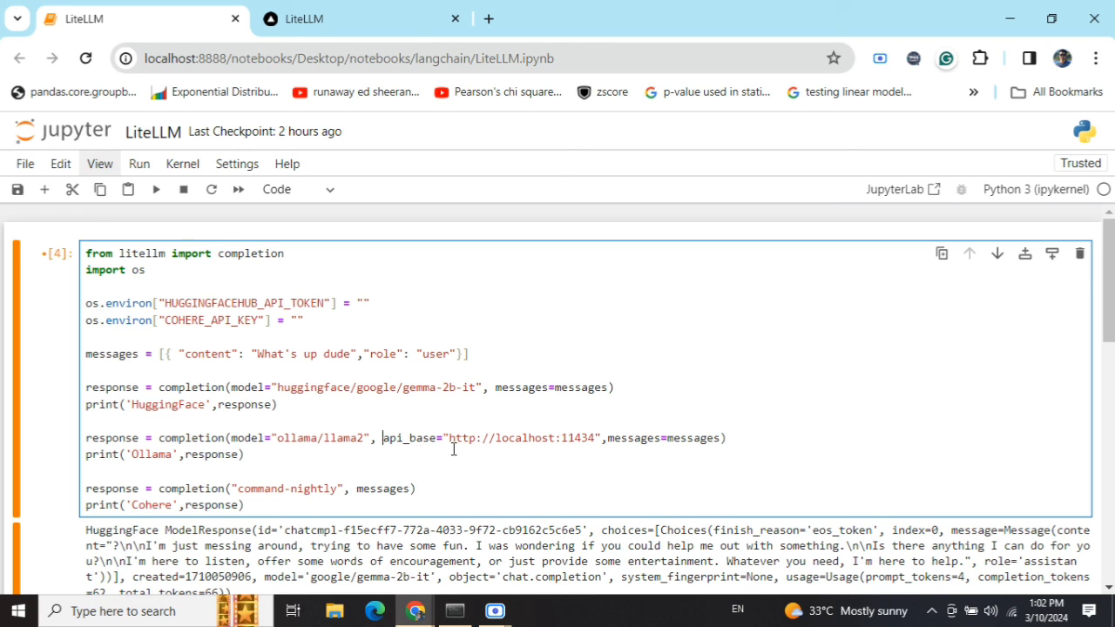